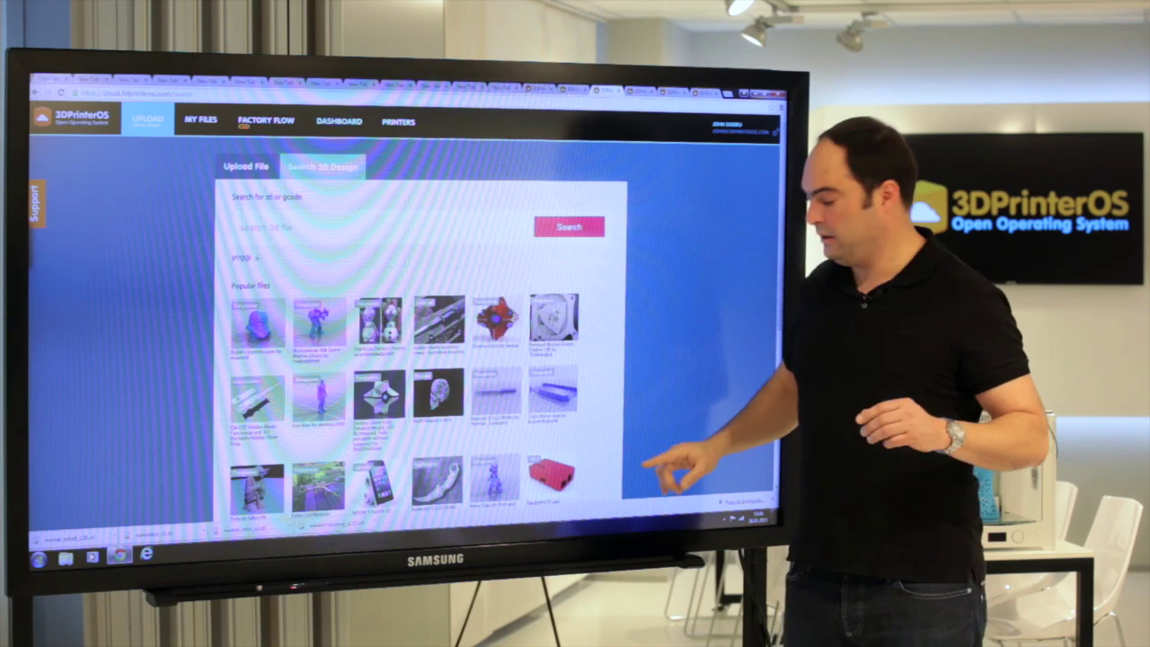
scroll("down", 3)
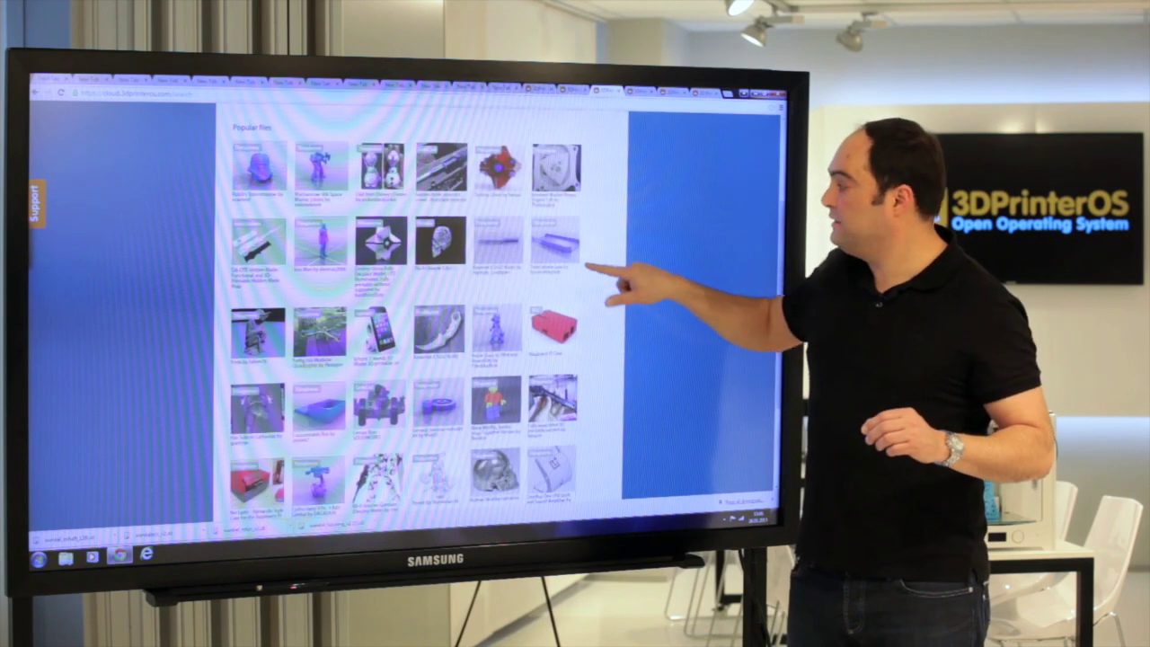